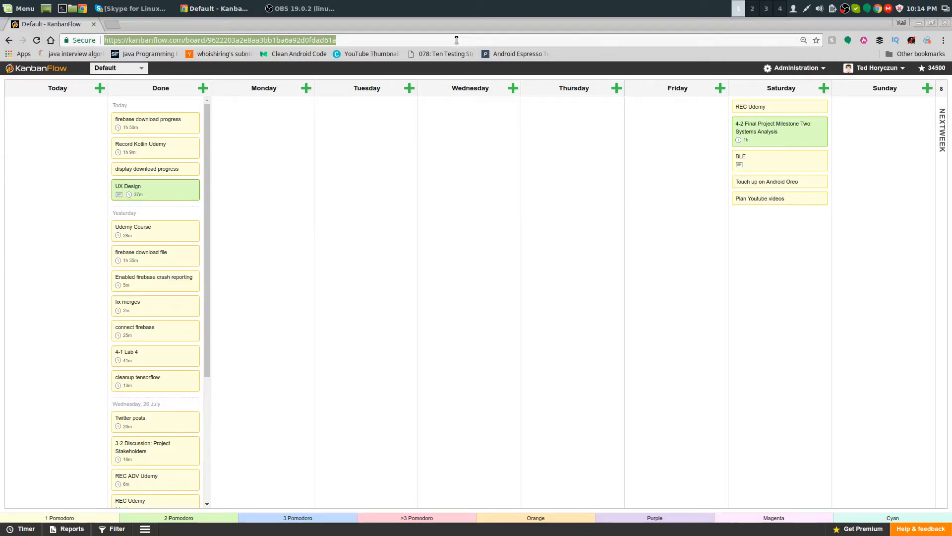
mouse_move(52, 79)
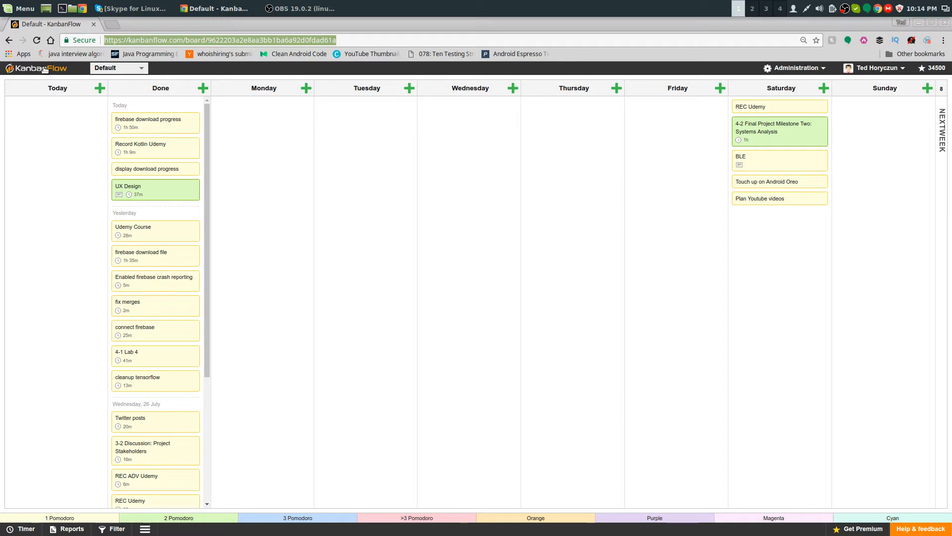
mouse_move(116, 176)
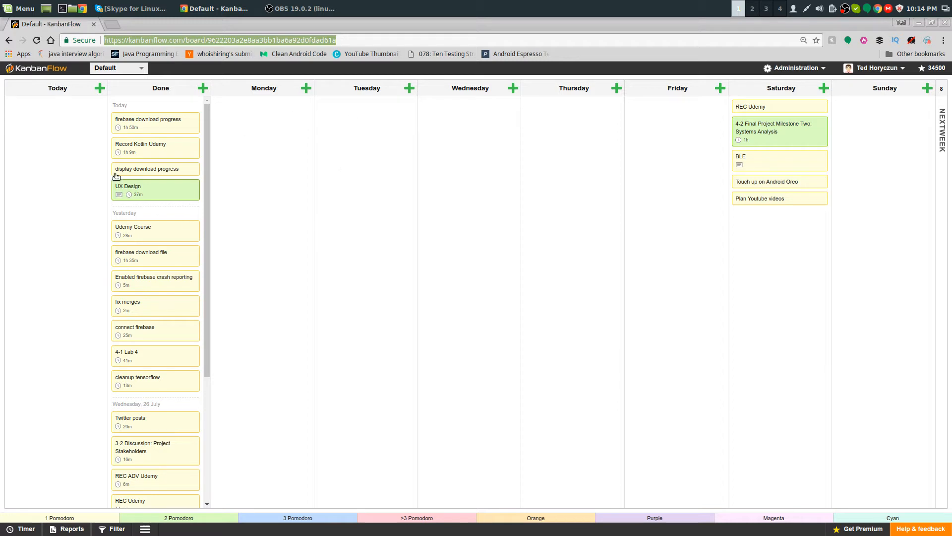
mouse_move(483, 253)
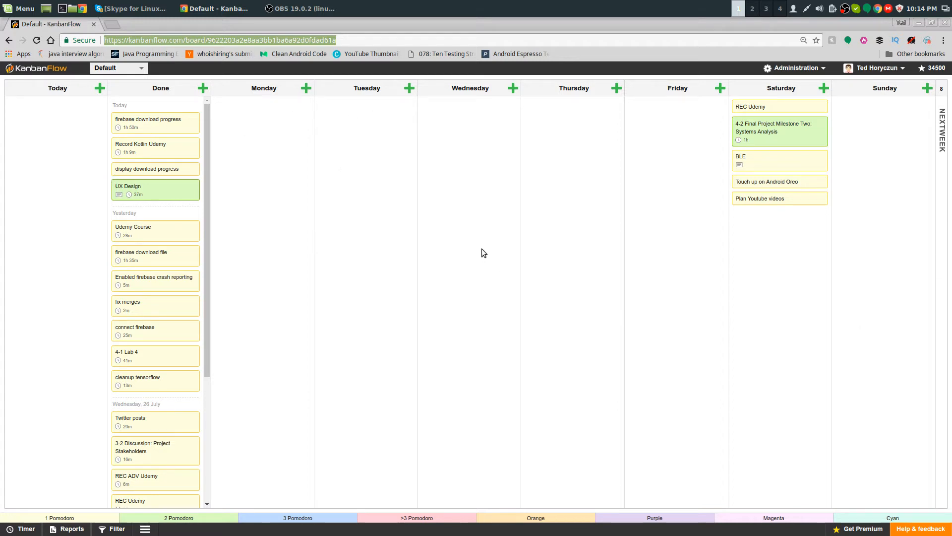
mouse_move(447, 258)
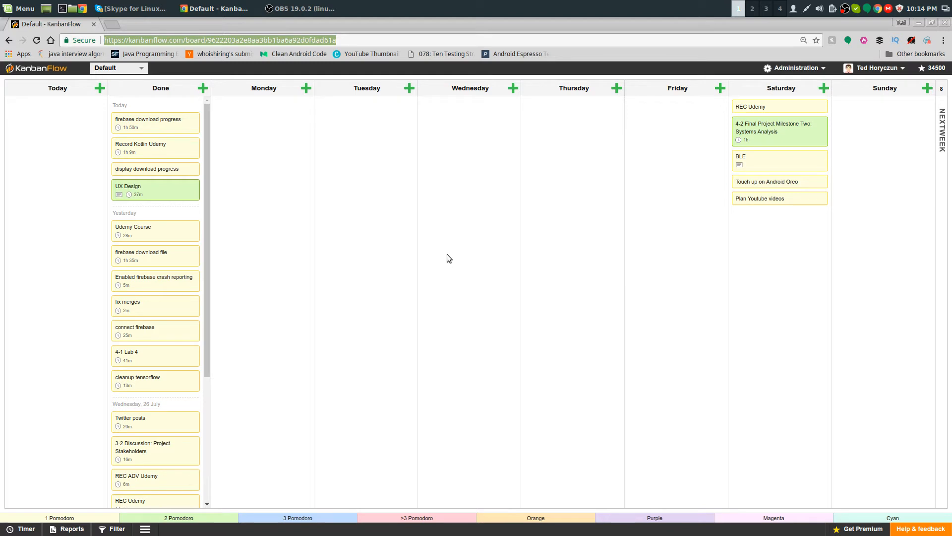
mouse_move(312, 295)
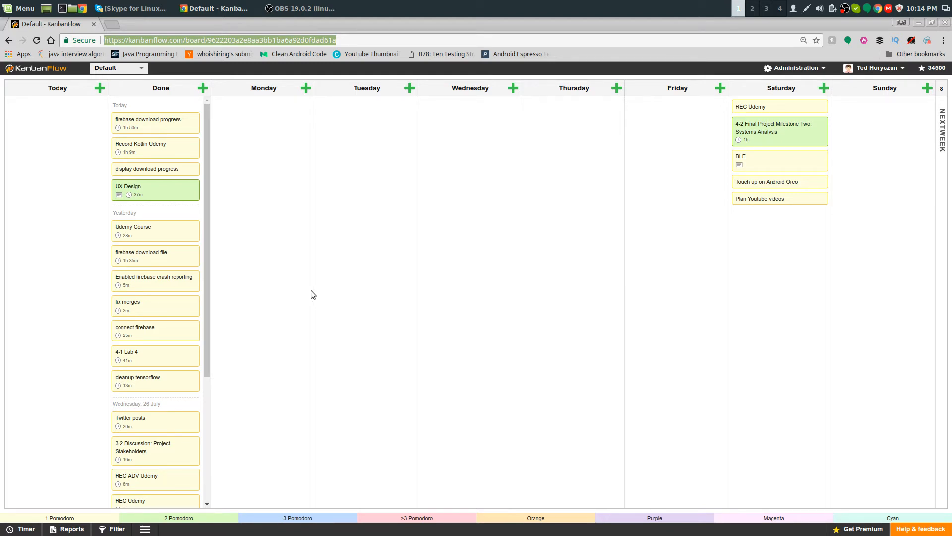
mouse_move(58, 371)
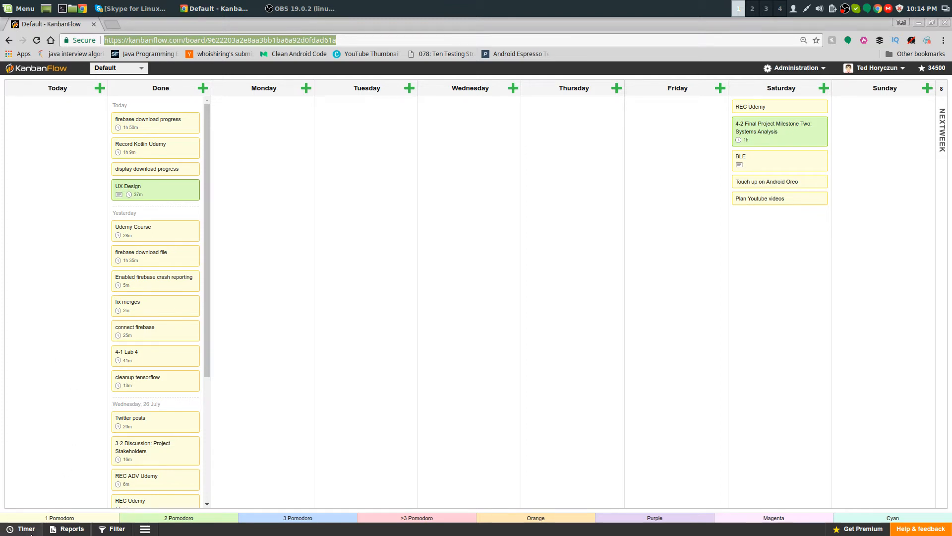
- Bring up the Pomodoro timer panel showing 25:00 until break with no task selected
left_click(26, 528)
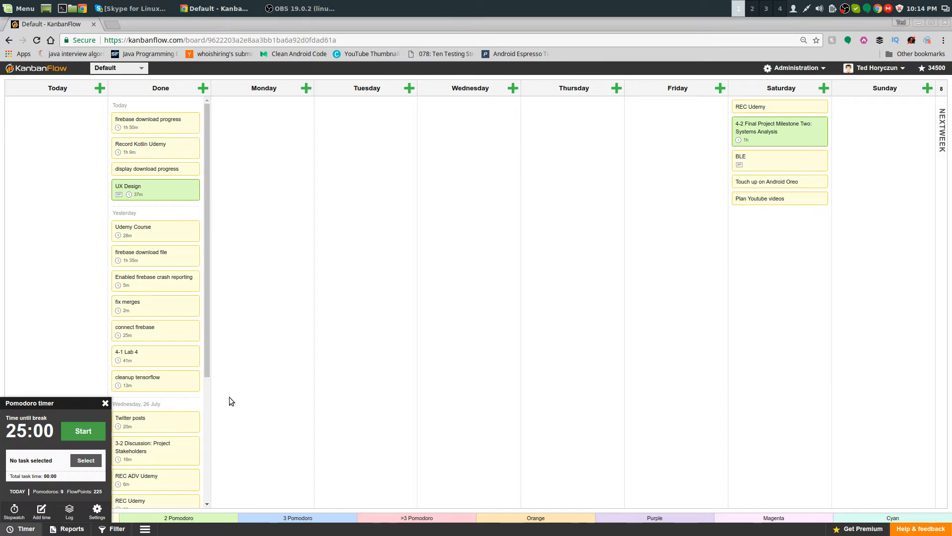
mouse_move(226, 401)
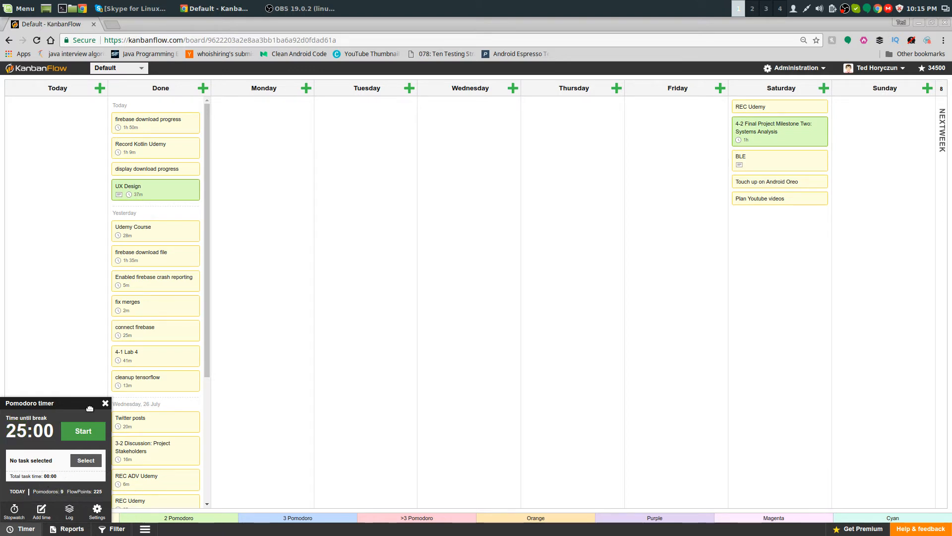
left_click(104, 403)
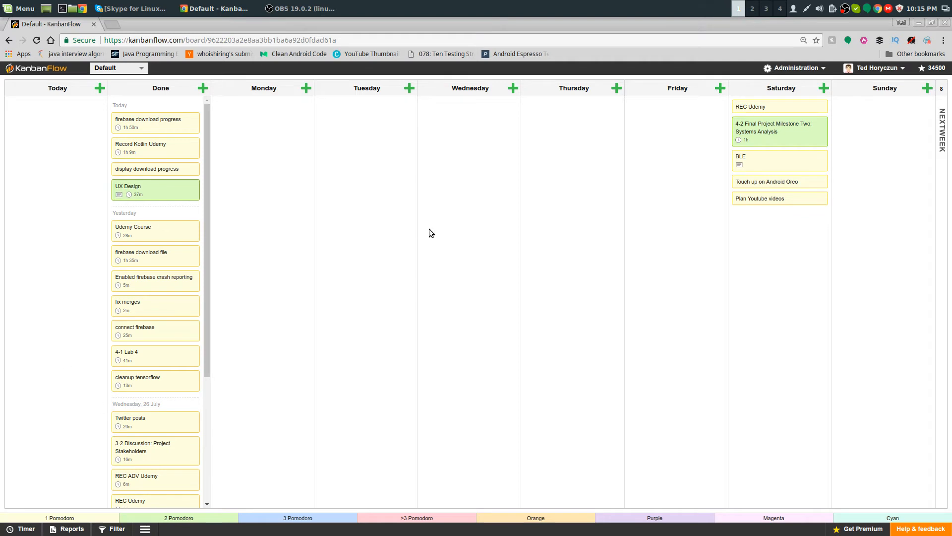
mouse_move(58, 87)
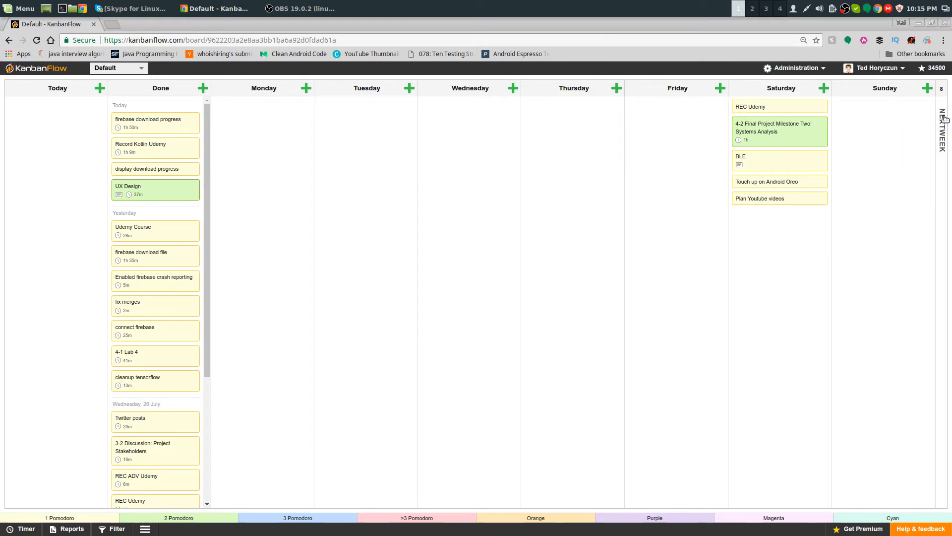
mouse_move(812, 211)
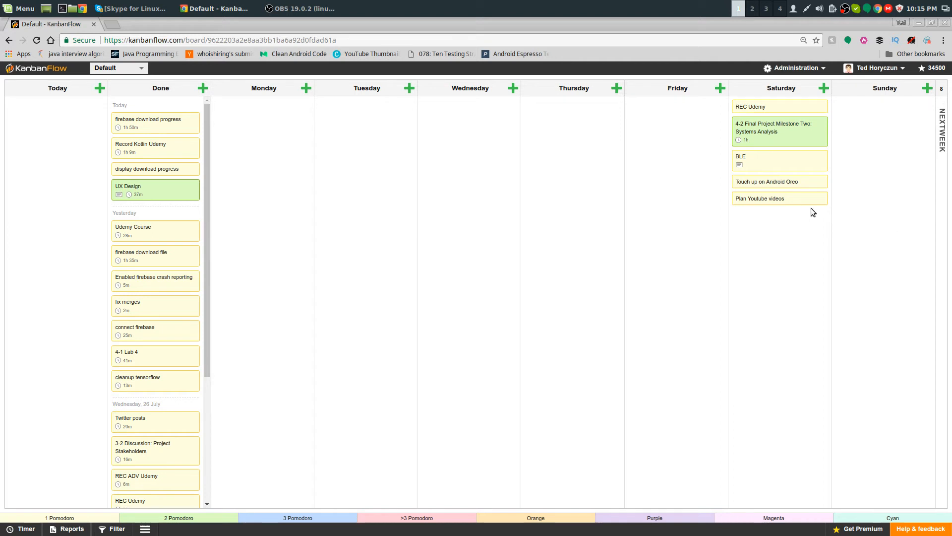
mouse_move(231, 160)
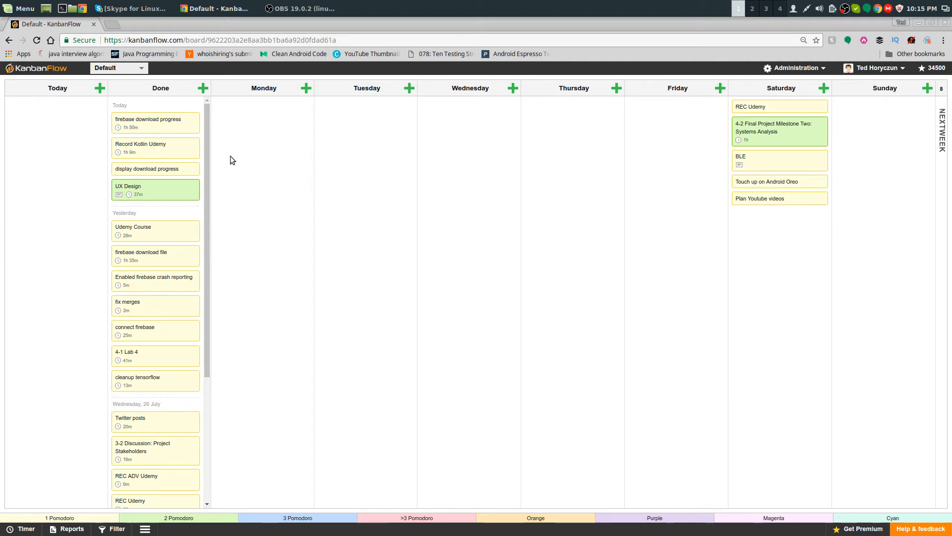
mouse_move(949, 103)
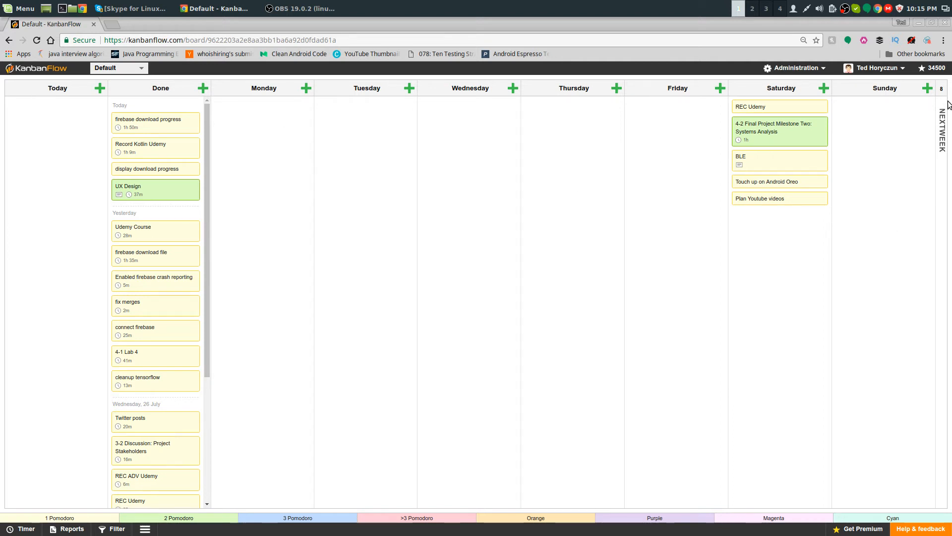
mouse_move(928, 117)
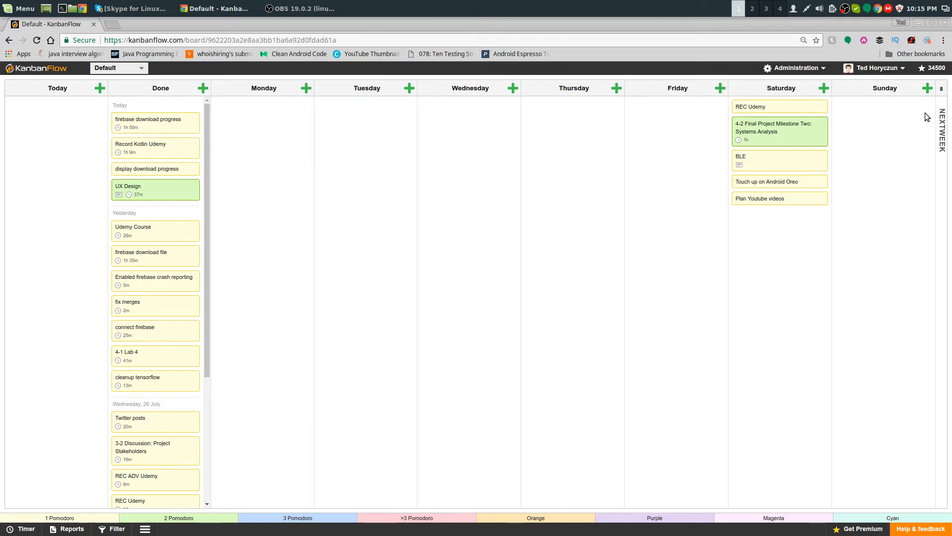
mouse_move(831, 199)
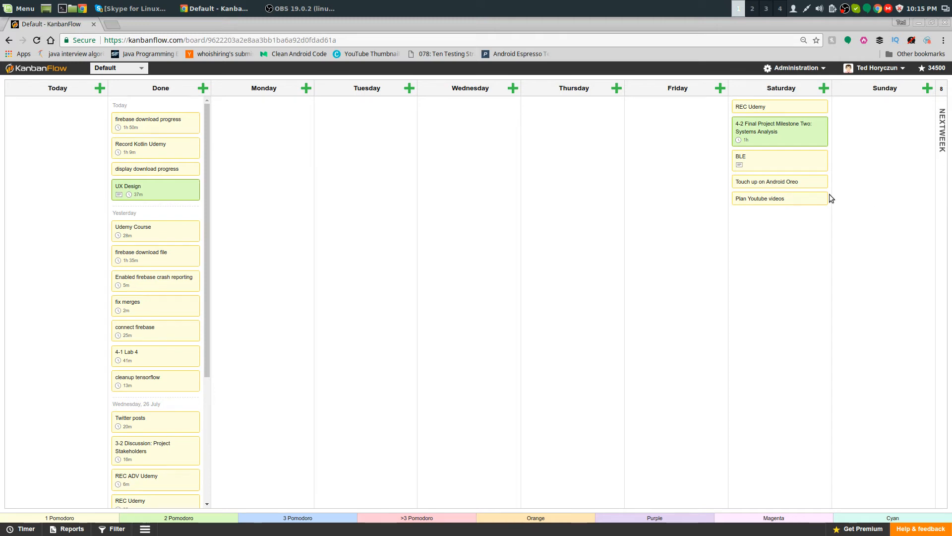
mouse_move(225, 118)
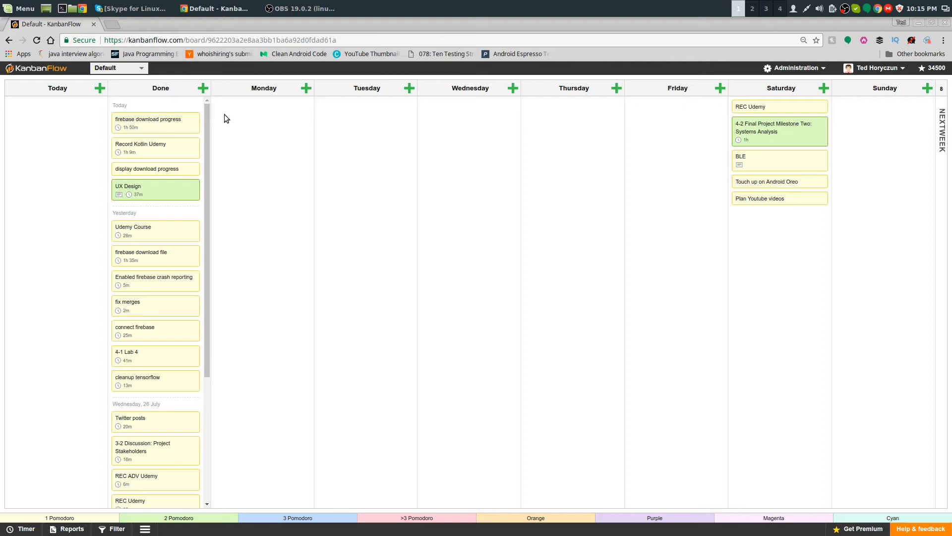
mouse_move(503, 166)
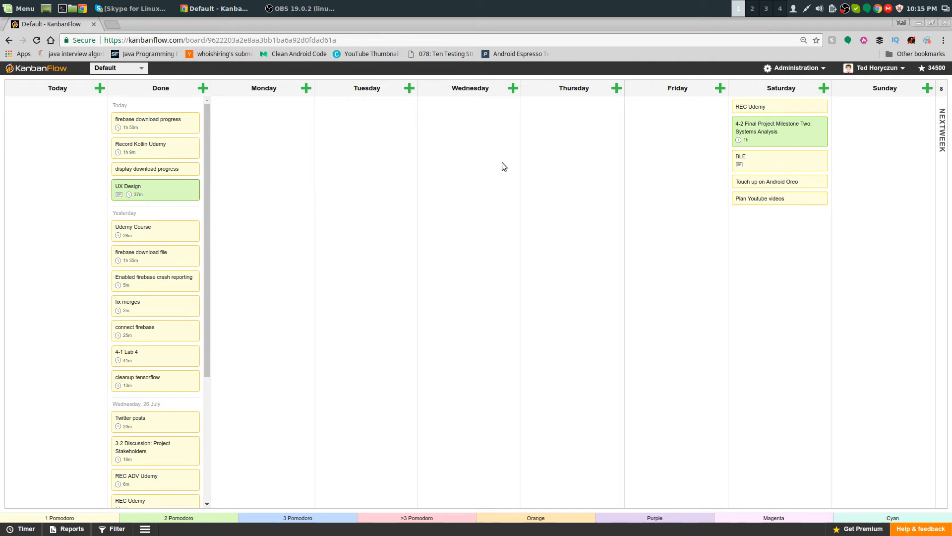
mouse_move(225, 170)
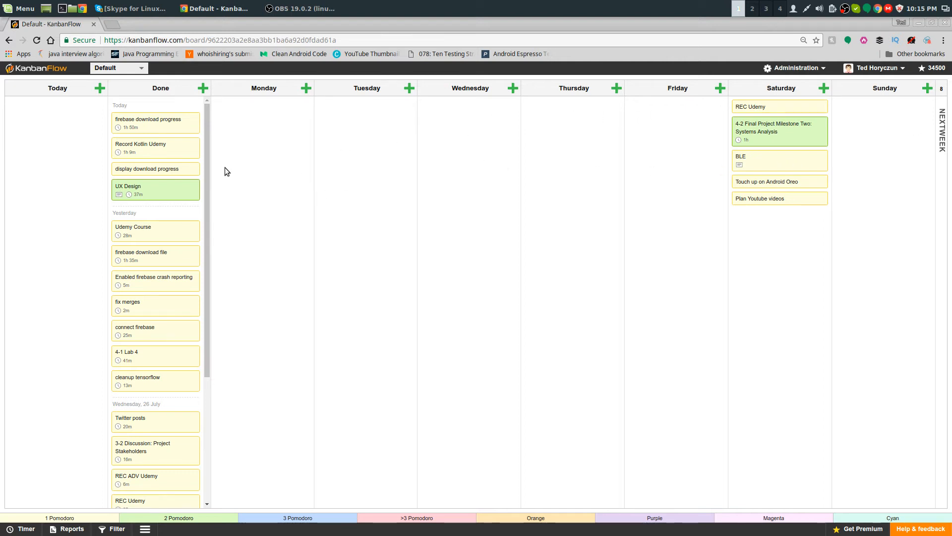
mouse_move(645, 134)
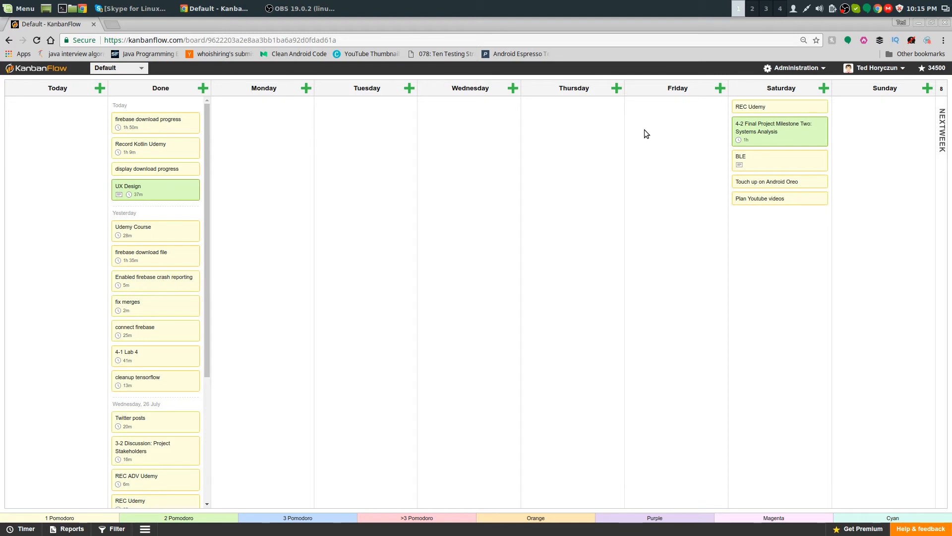
mouse_move(519, 206)
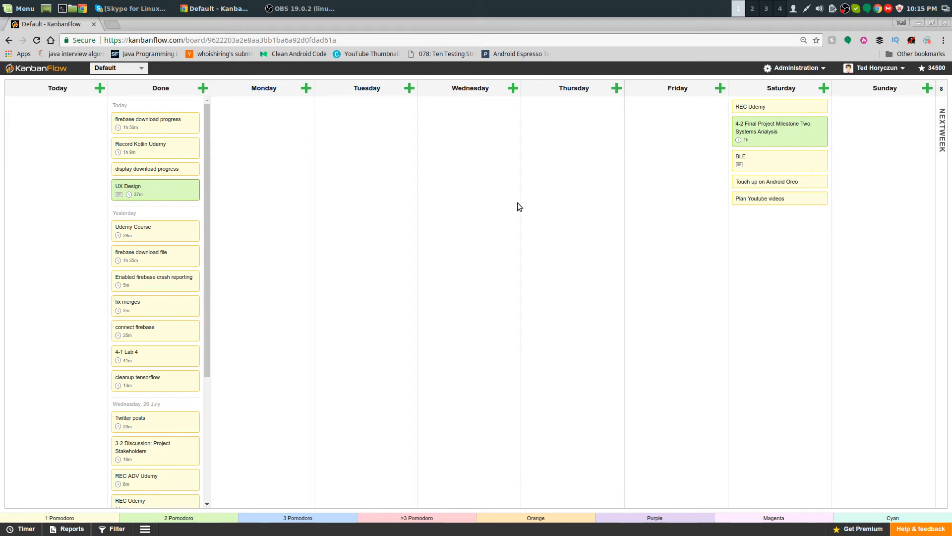
mouse_move(500, 204)
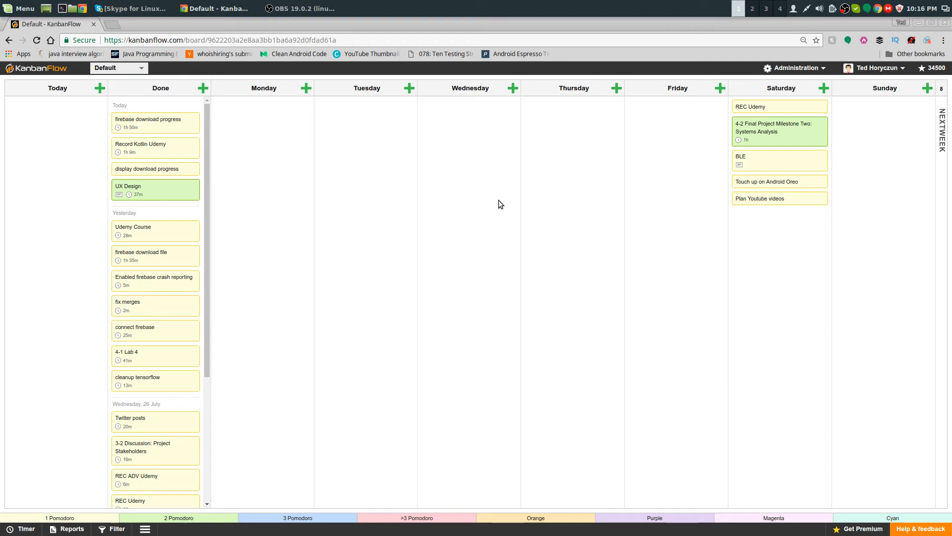
mouse_move(672, 159)
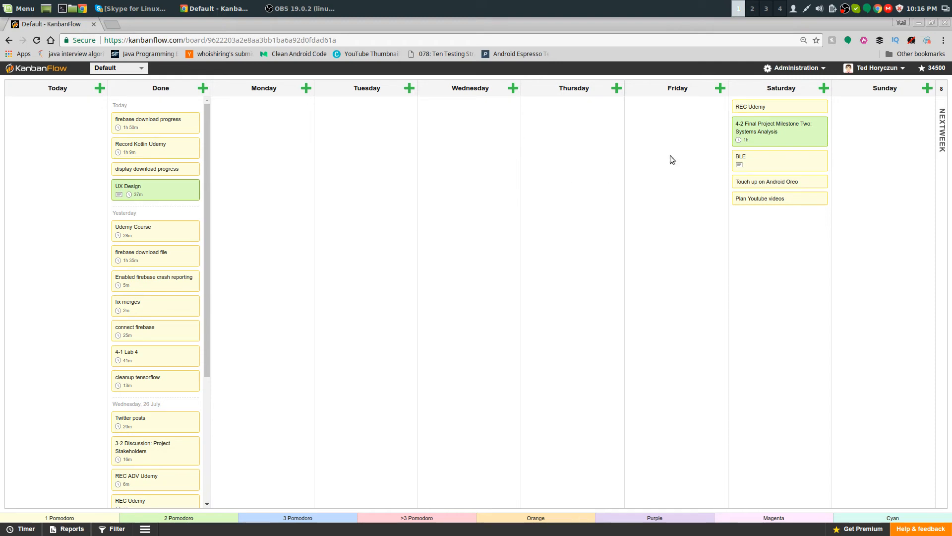
mouse_move(774, 202)
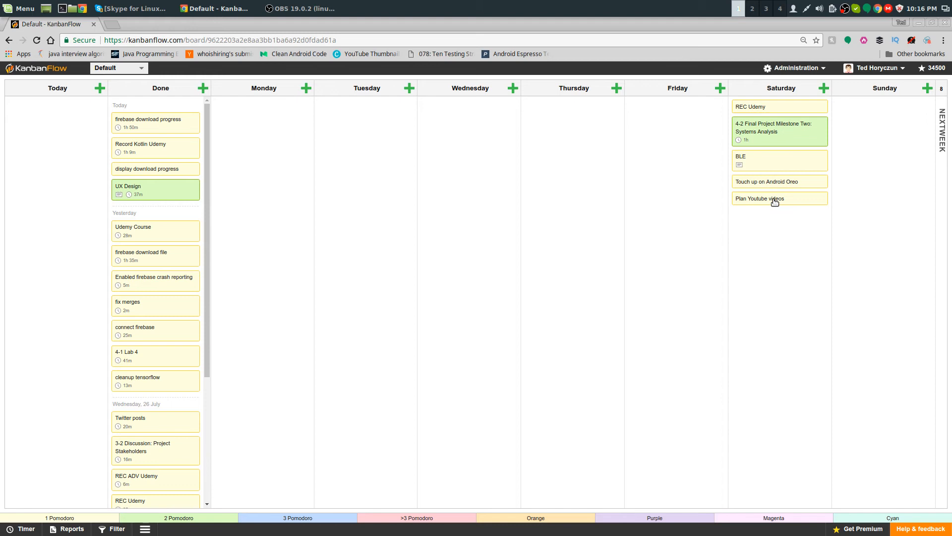
mouse_move(775, 212)
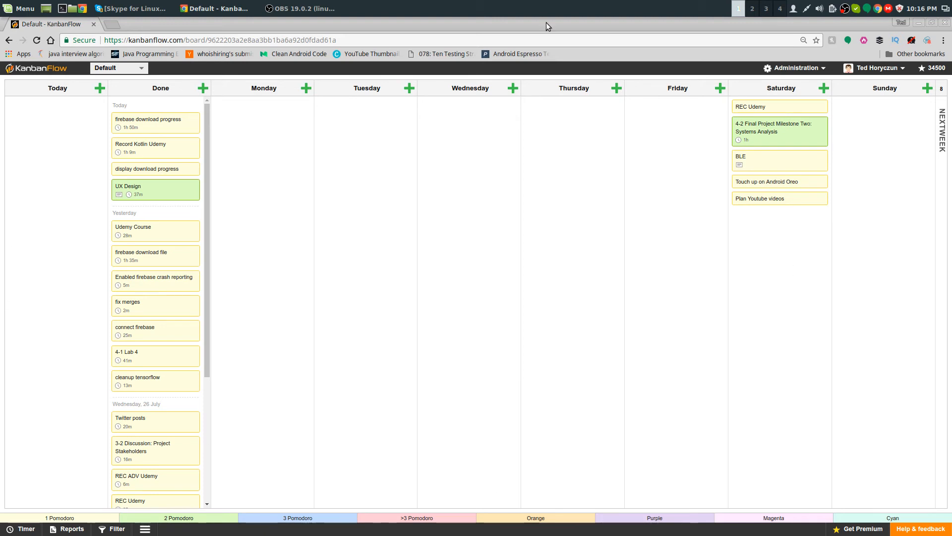
mouse_move(480, 139)
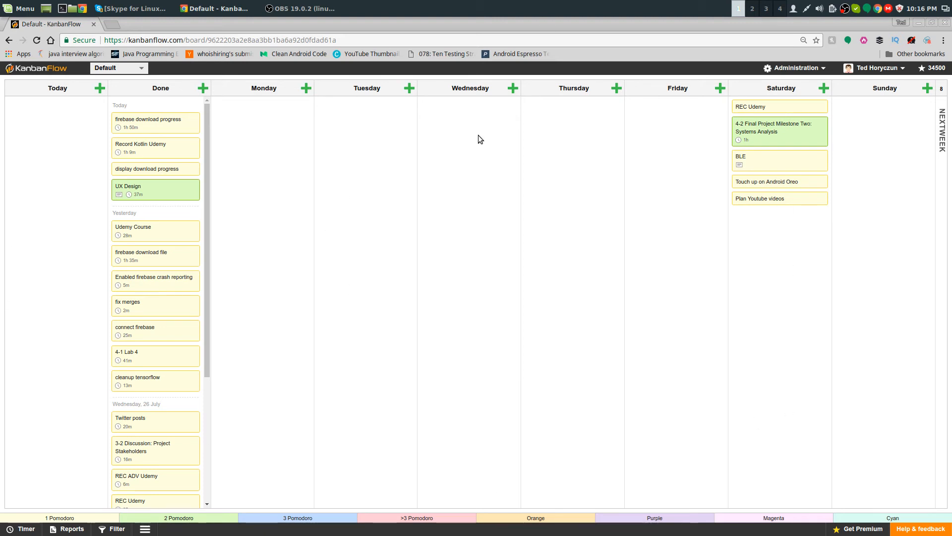
mouse_move(264, 229)
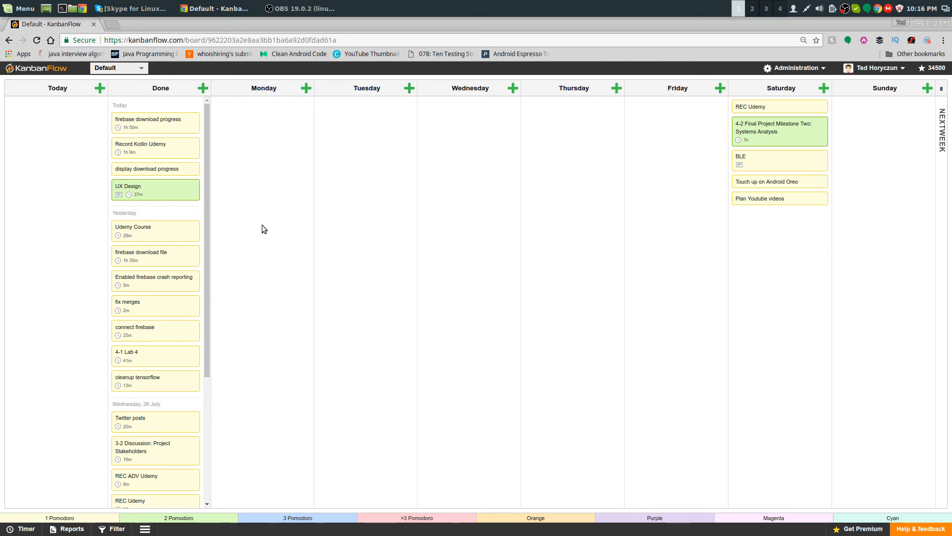
mouse_move(314, 171)
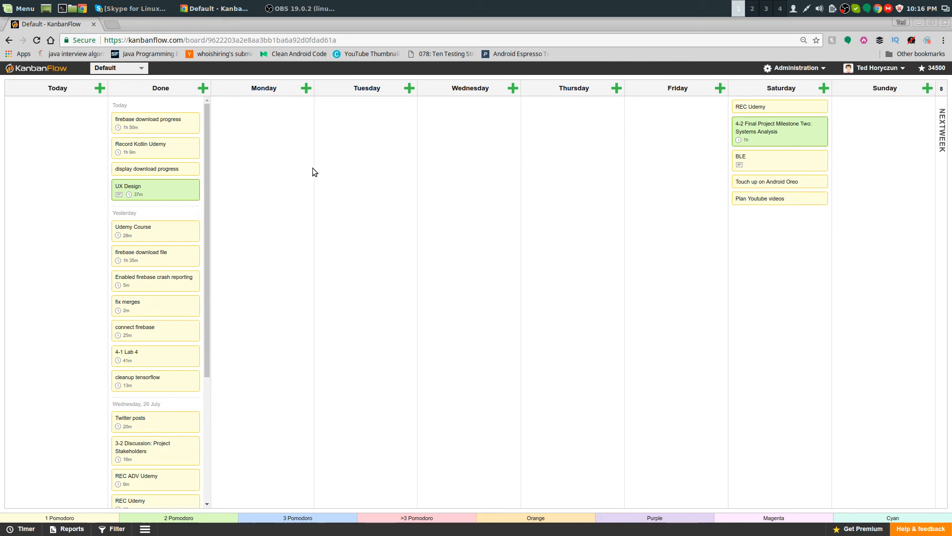
mouse_move(518, 391)
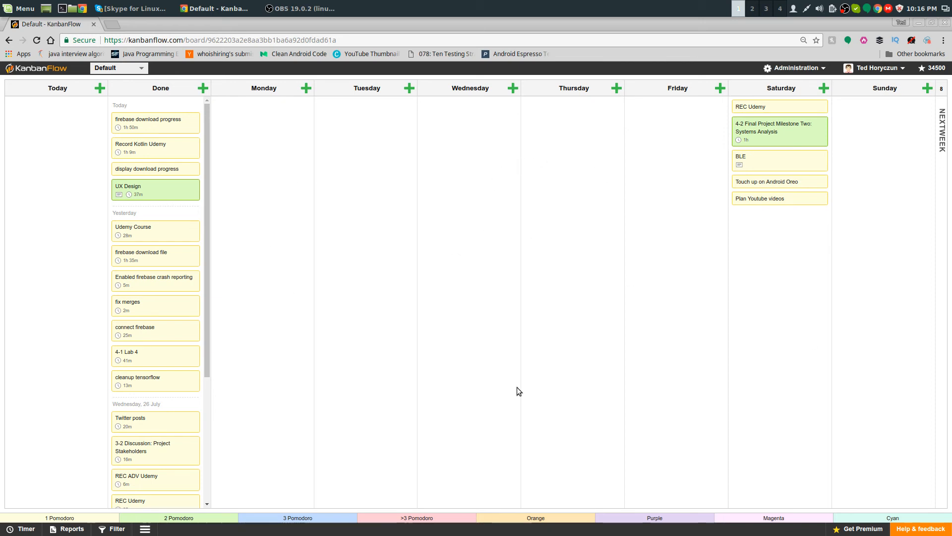
mouse_move(837, 284)
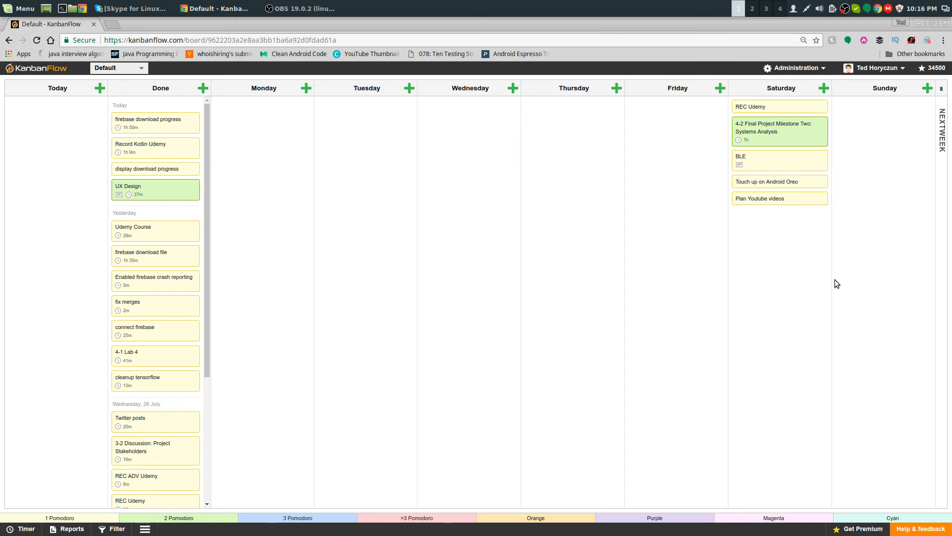
mouse_move(110, 525)
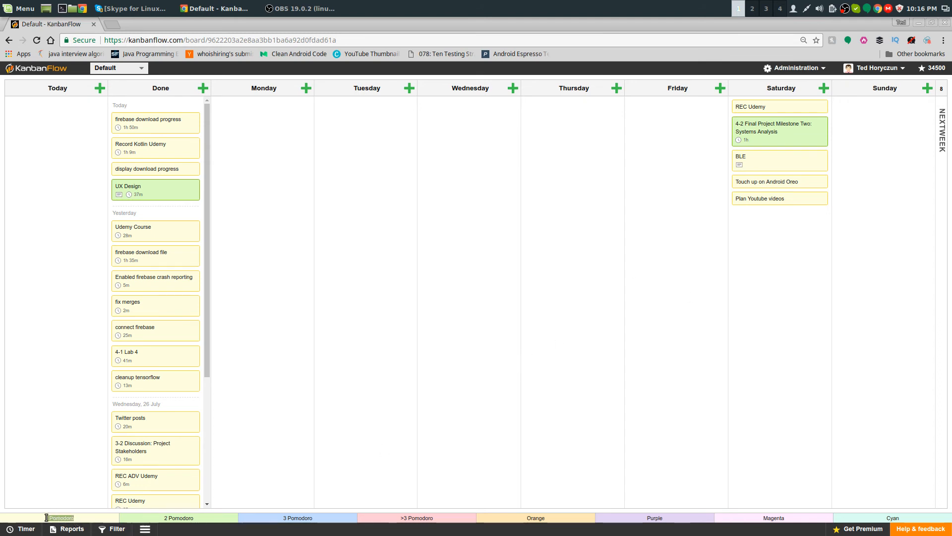
mouse_move(797, 104)
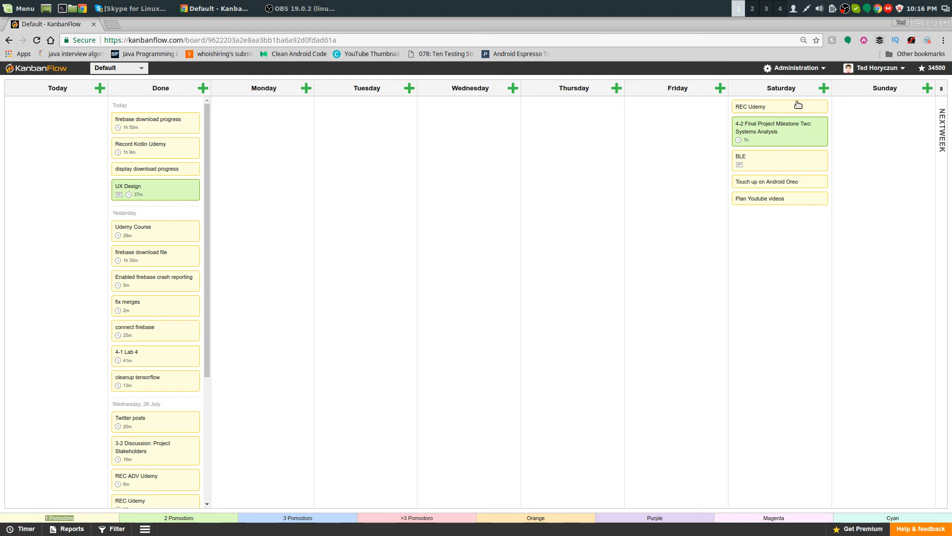
mouse_move(775, 116)
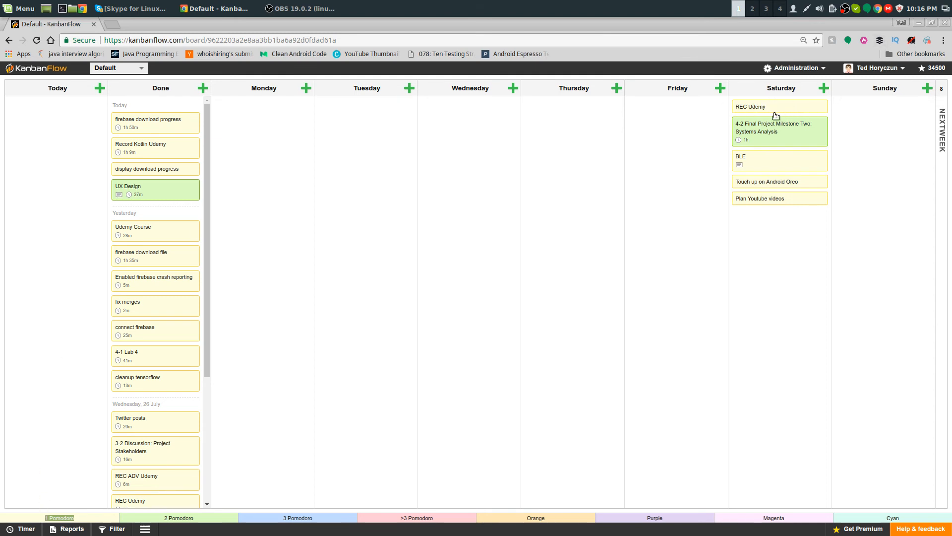
mouse_move(77, 517)
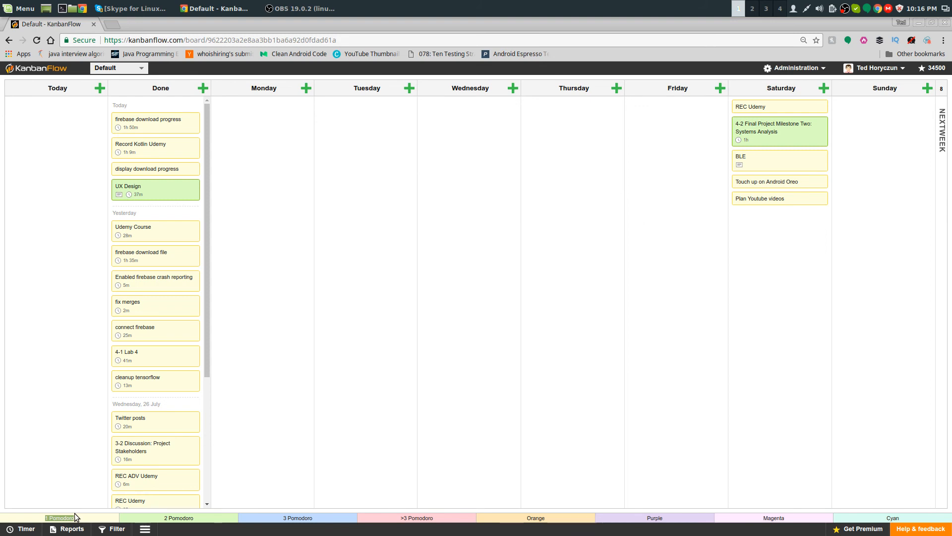
mouse_move(355, 443)
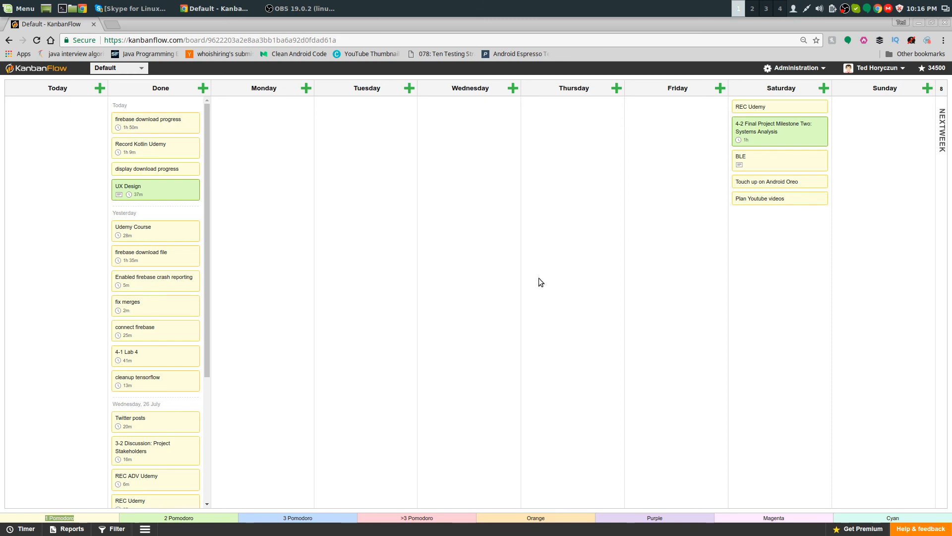
mouse_move(530, 475)
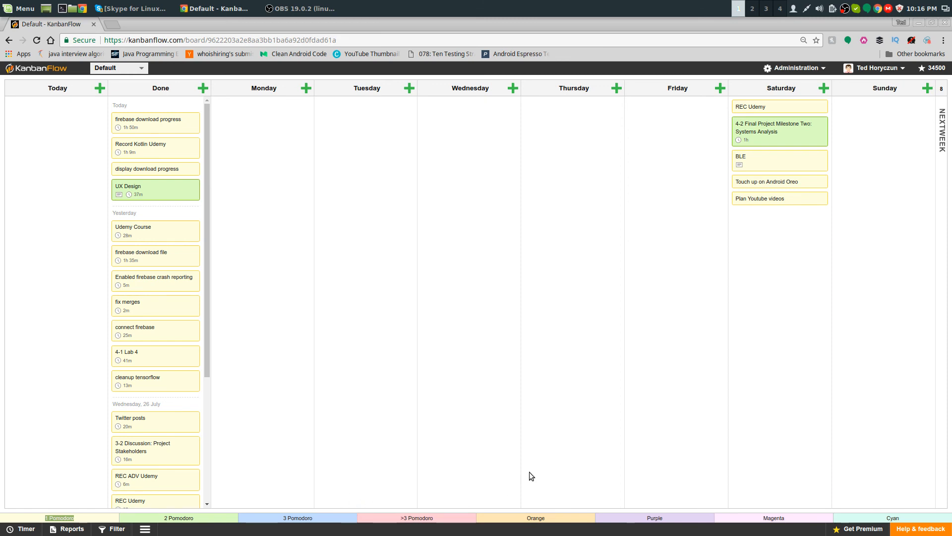
mouse_move(569, 336)
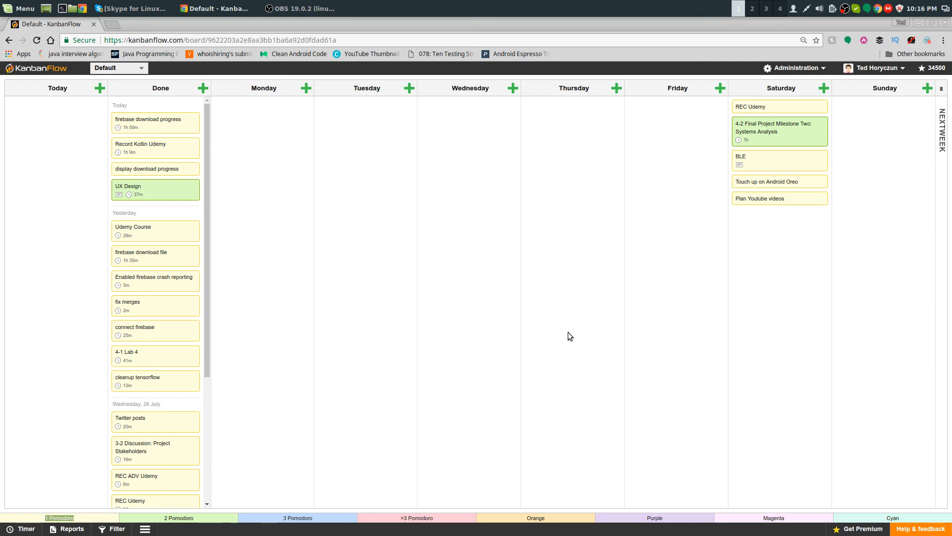
mouse_move(441, 442)
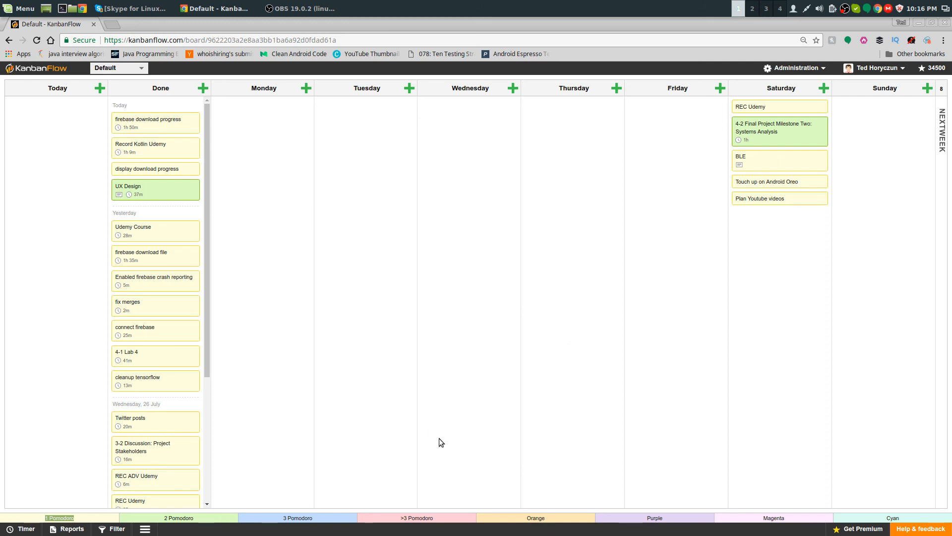
mouse_move(424, 421)
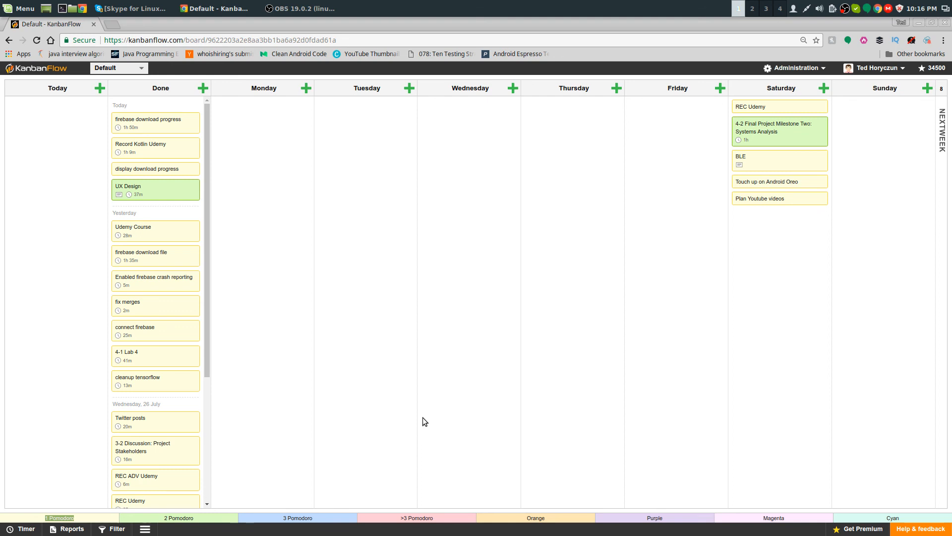
mouse_move(607, 319)
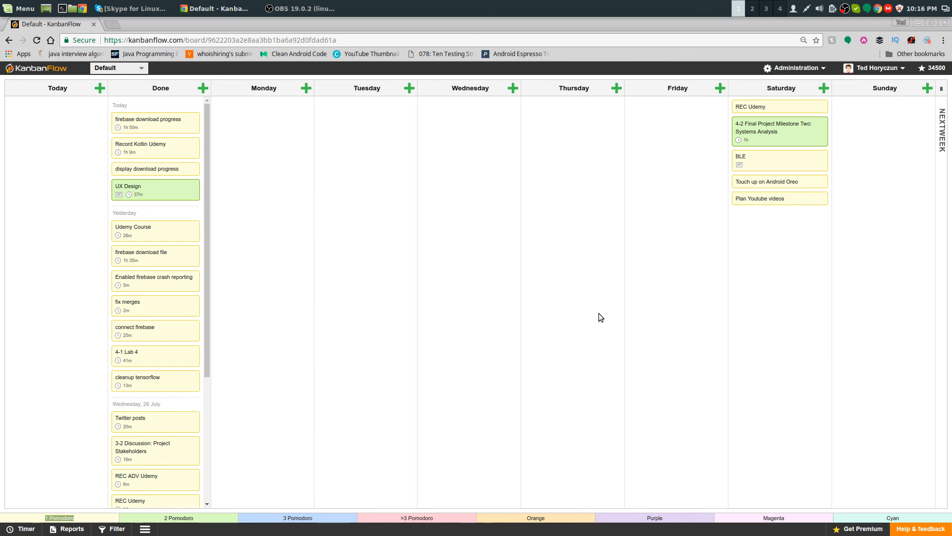
mouse_move(436, 491)
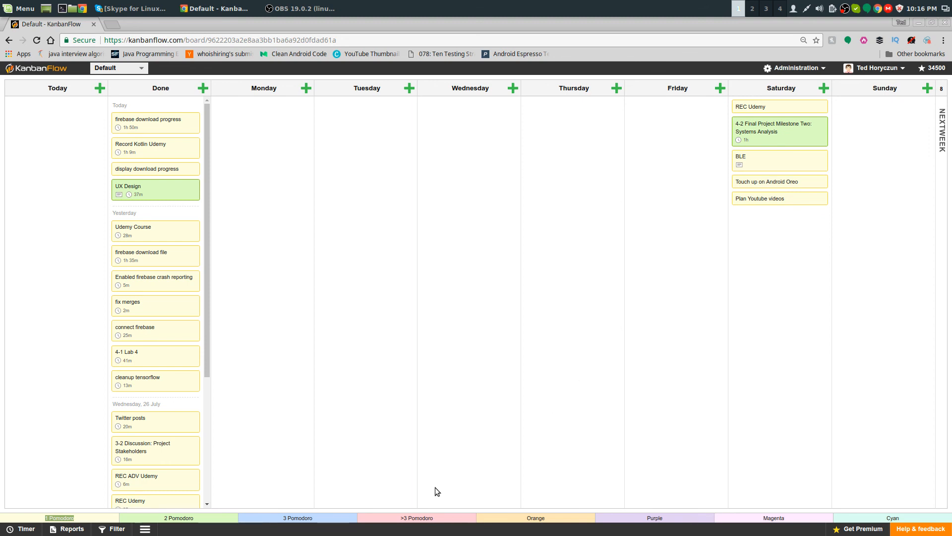